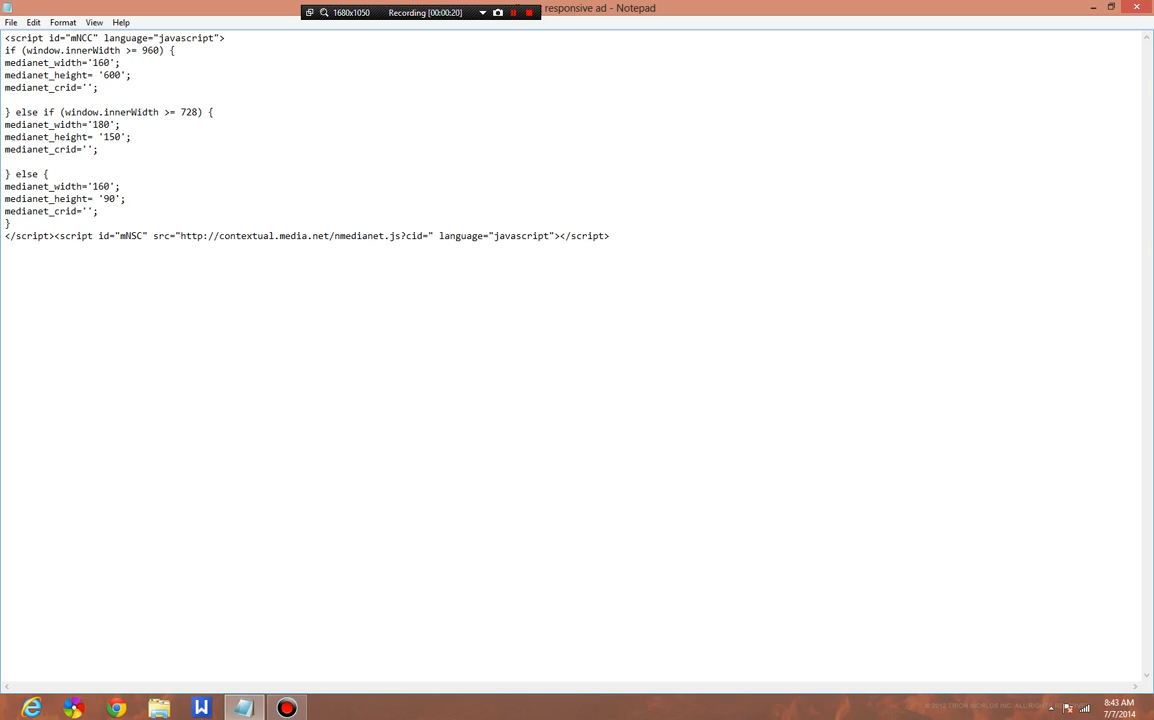
{"action": "left_click", "coordinate": [87, 87]}
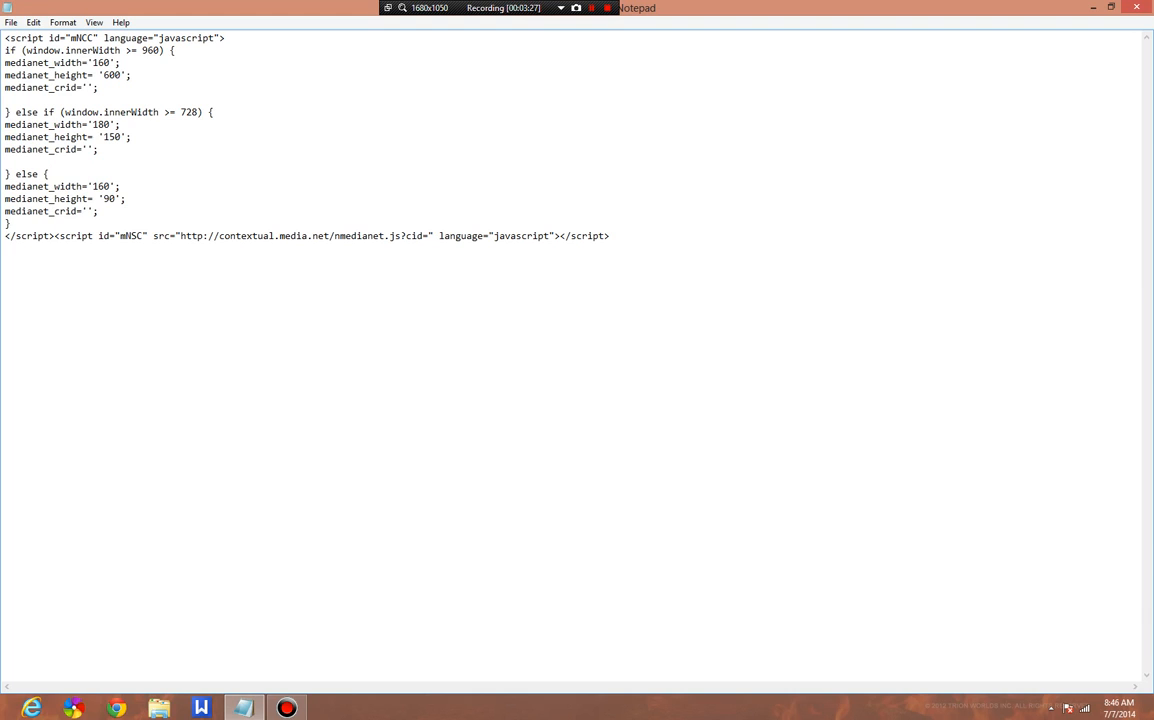
{"action": "left_click", "coordinate": [131, 236]}
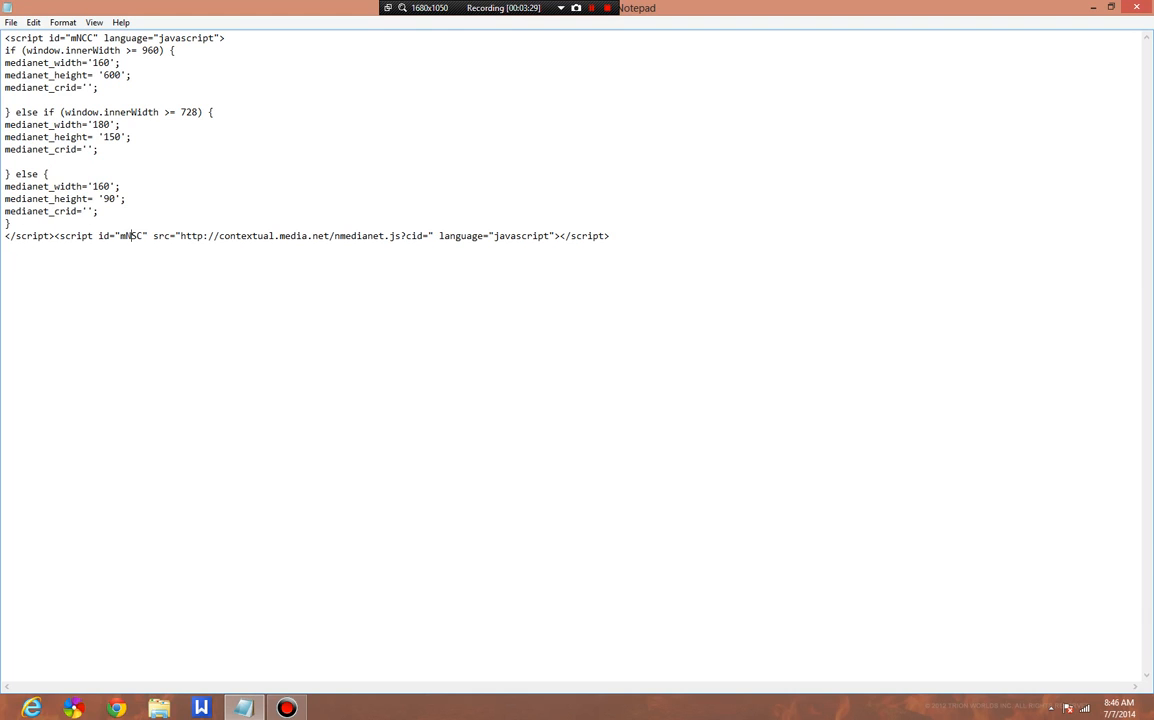